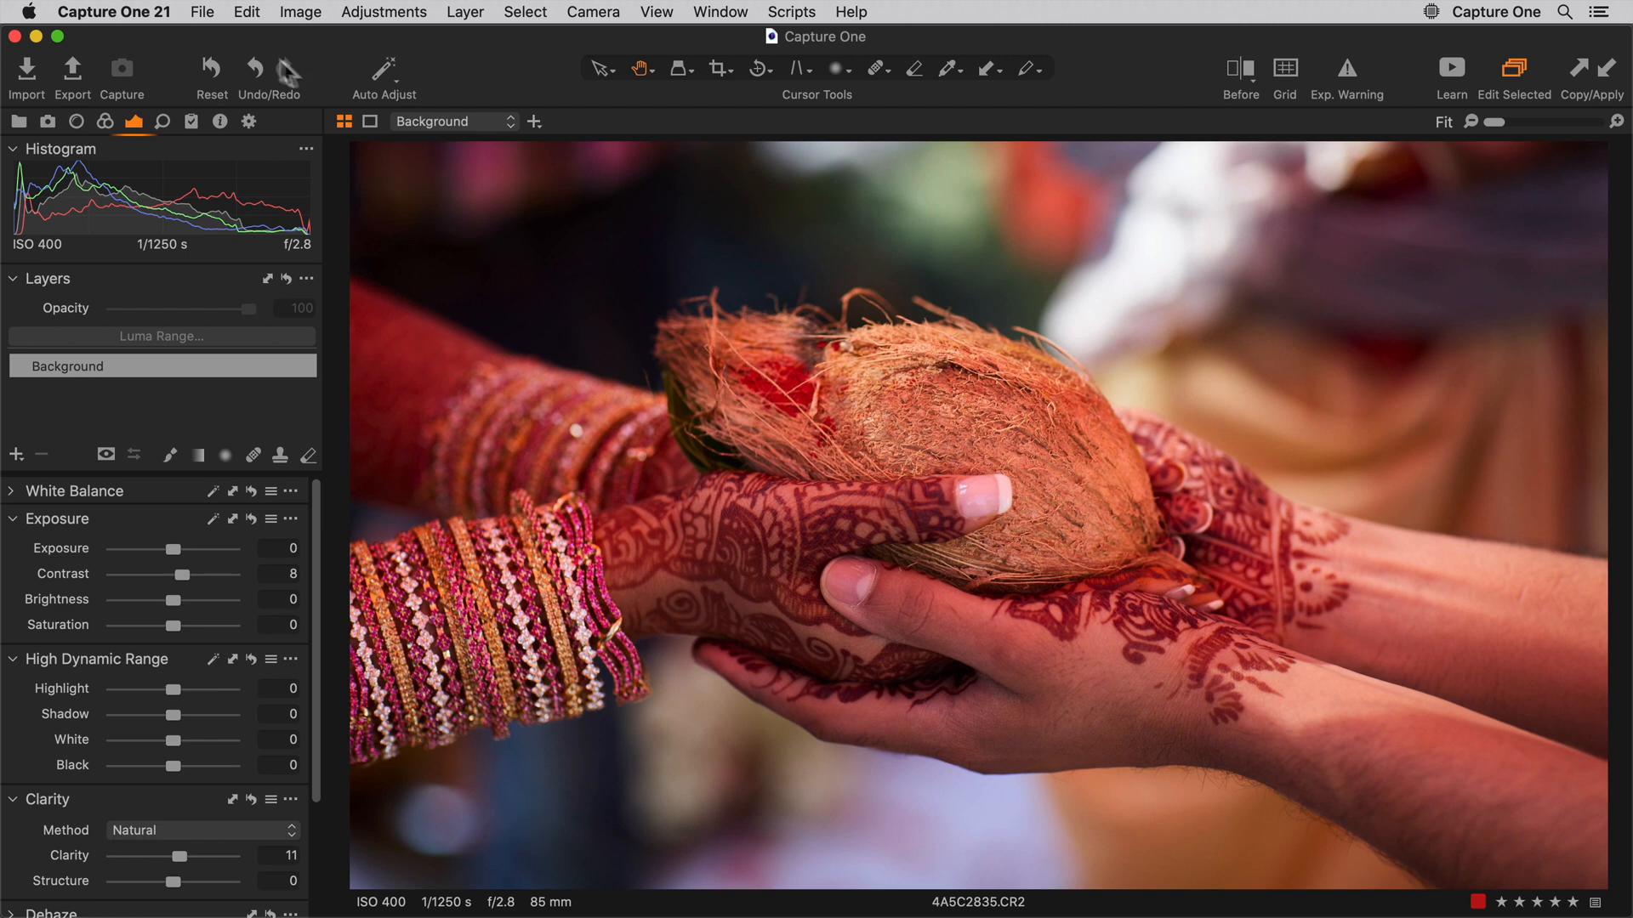
Review the Speed Edit key assignments in Edit Keyboard Shortcuts, then close the dialog
click(245, 12)
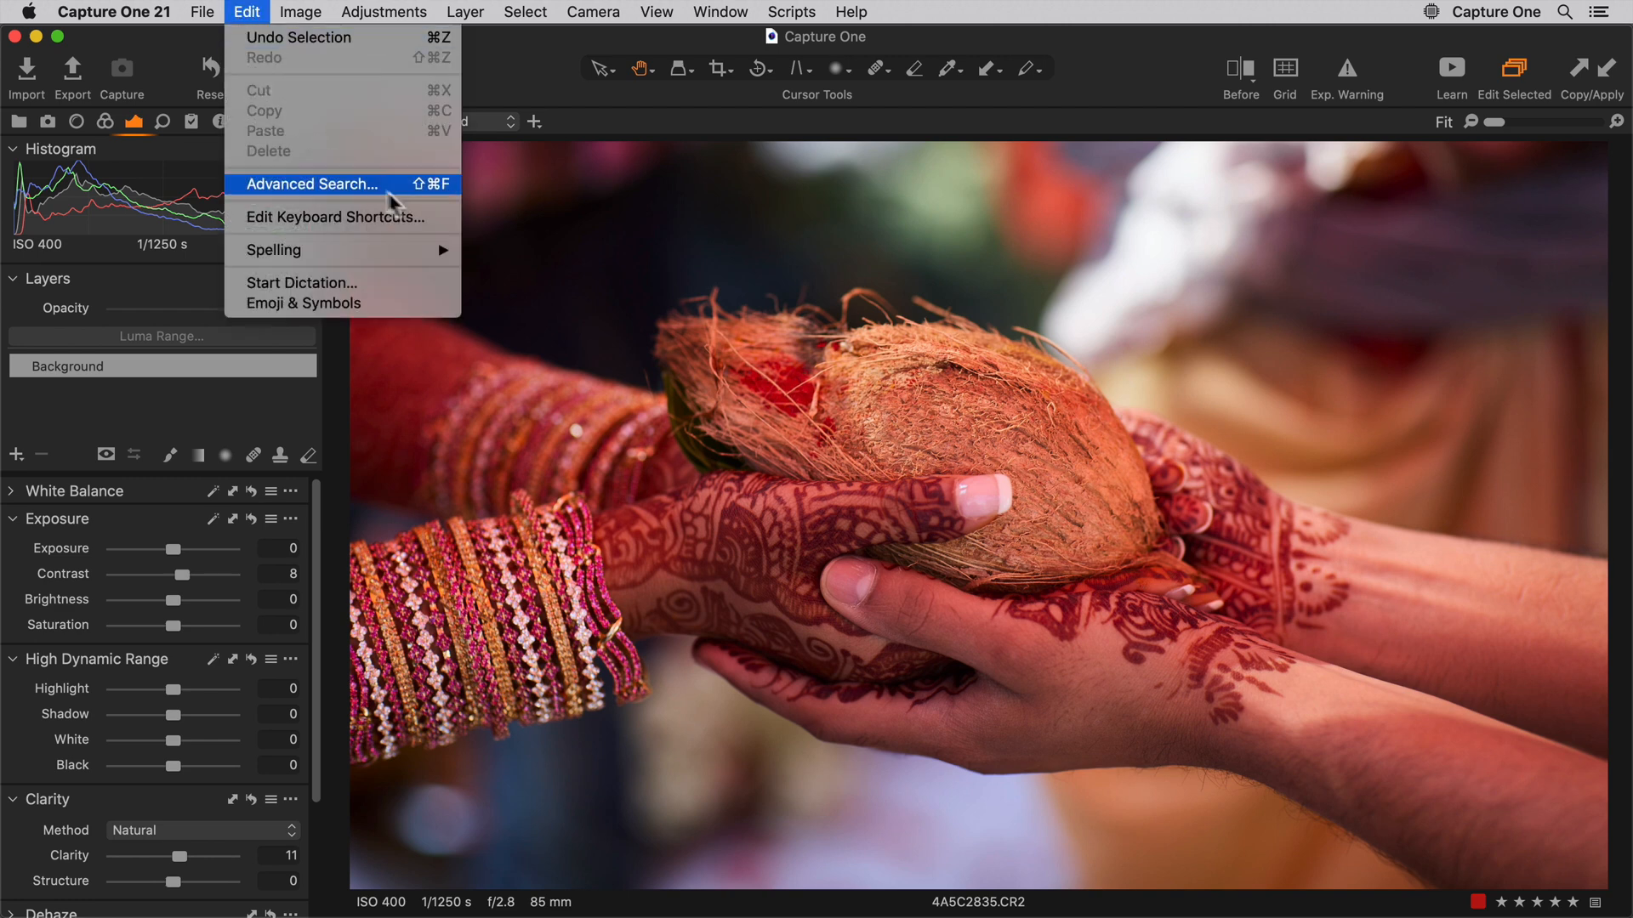
click(333, 216)
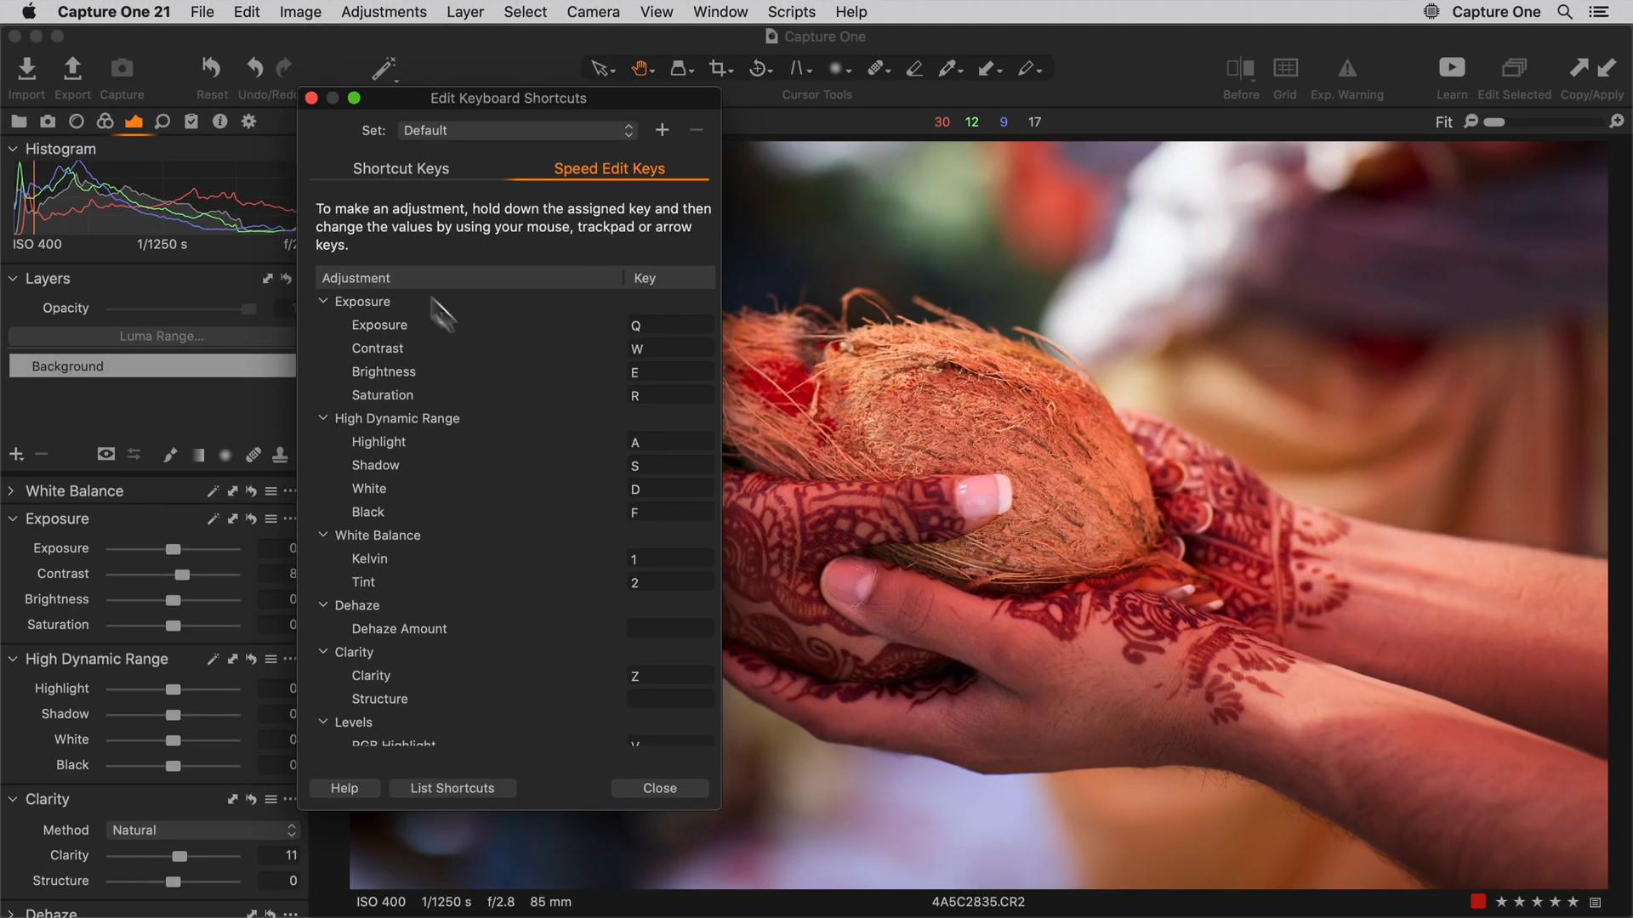
click(658, 788)
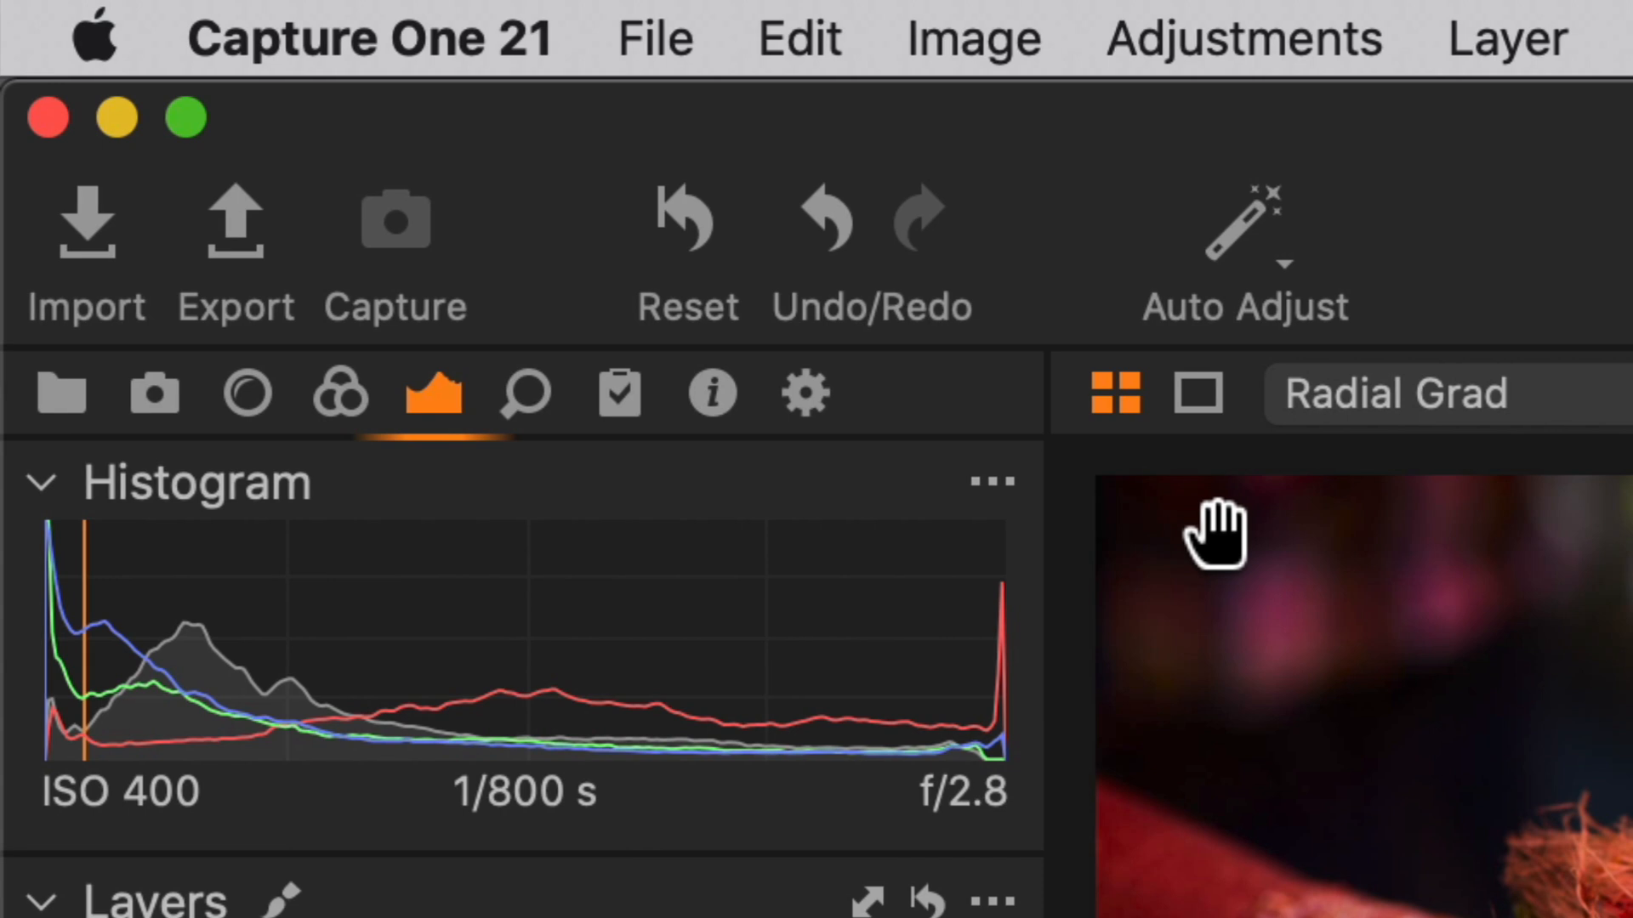
Set Speed Edit sensitivity to 61 in Preferences and close it
click(368, 39)
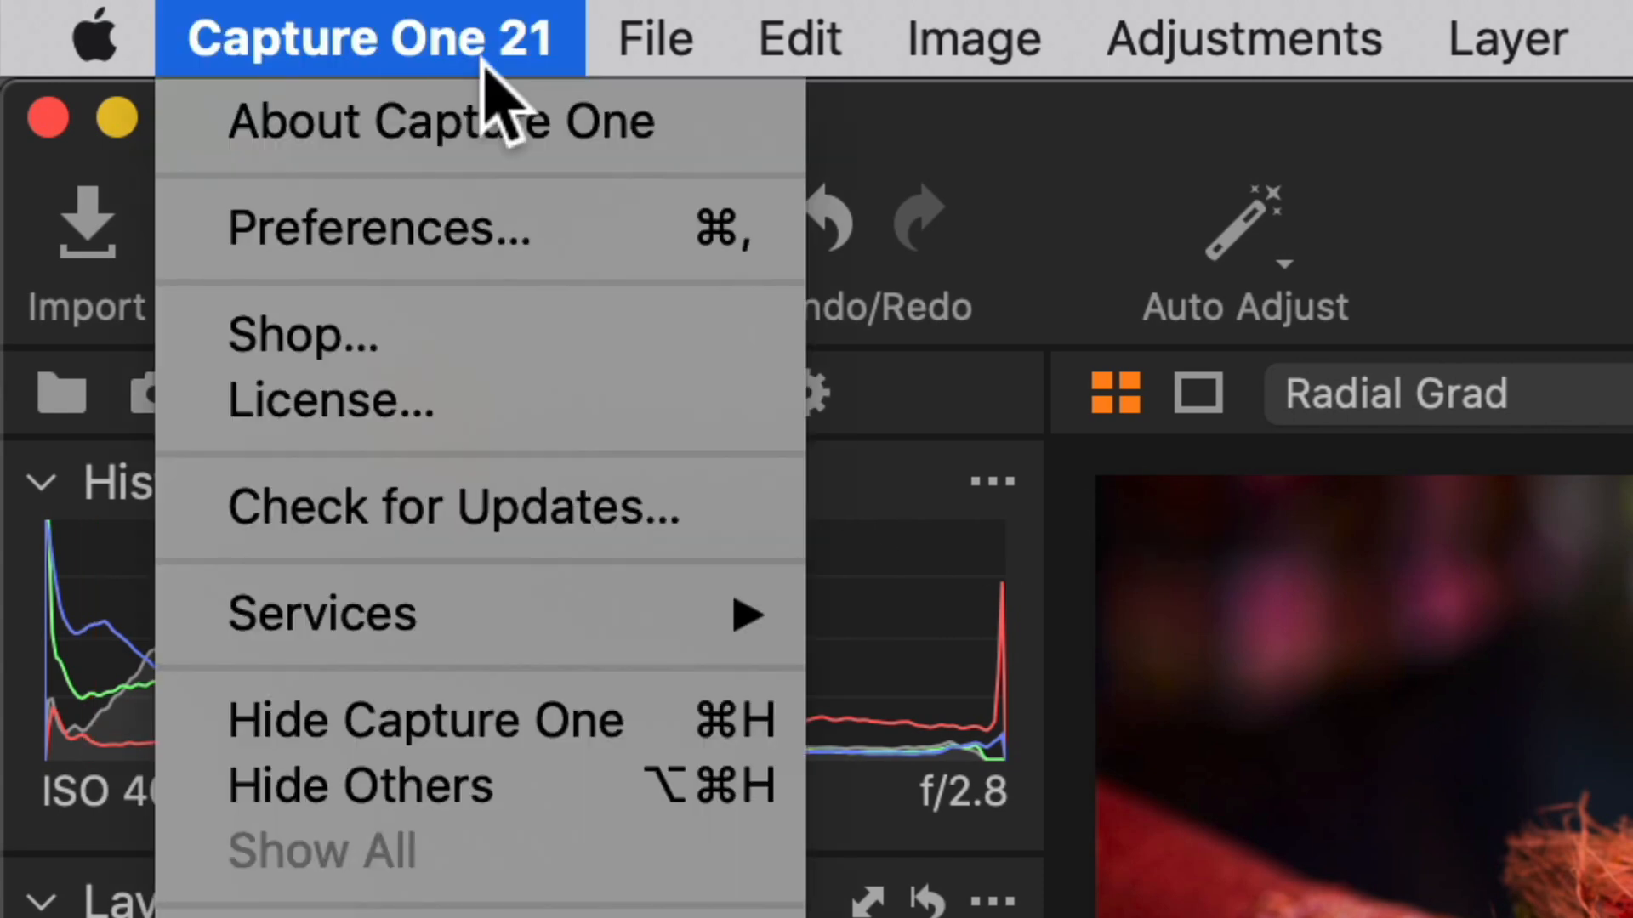
click(368, 40)
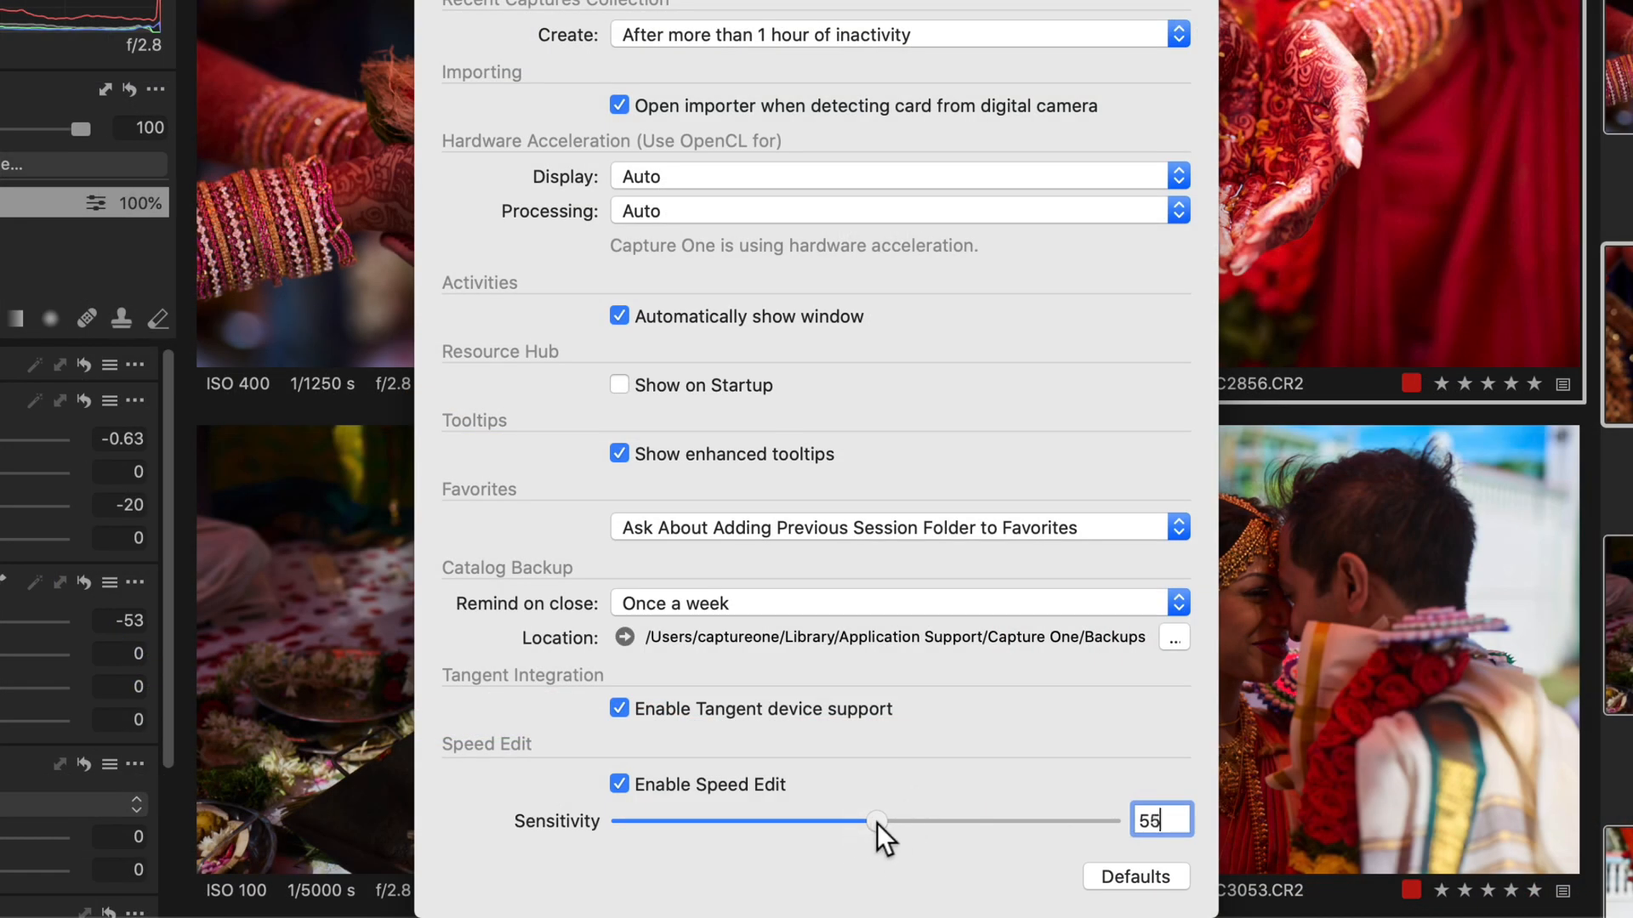
drag(876, 821, 911, 821)
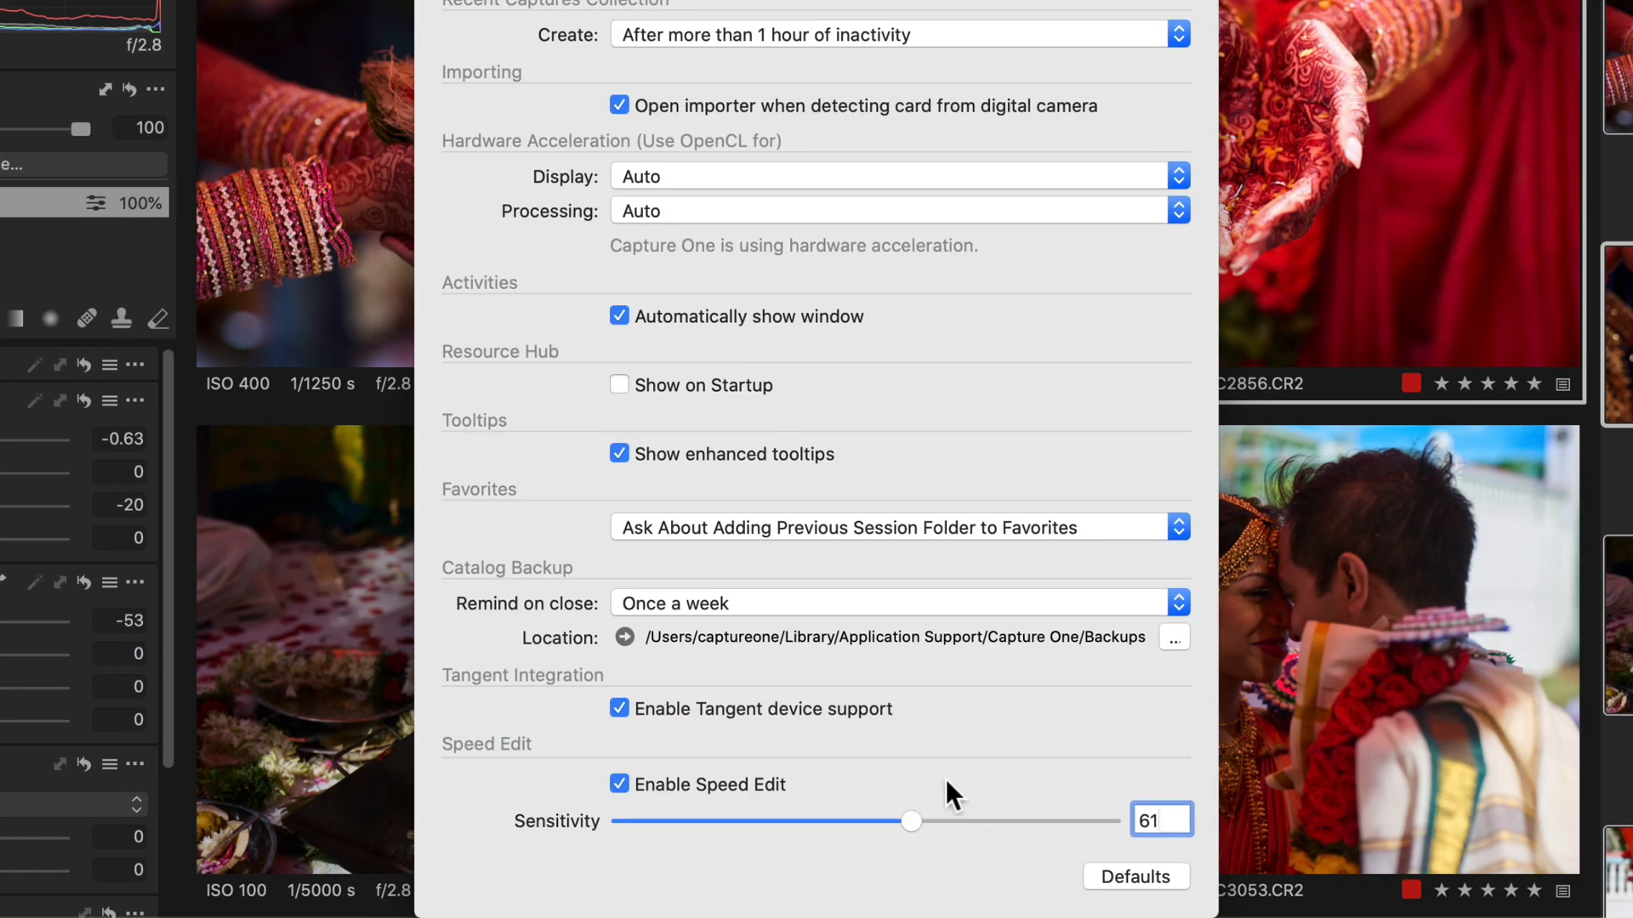
click(1162, 820)
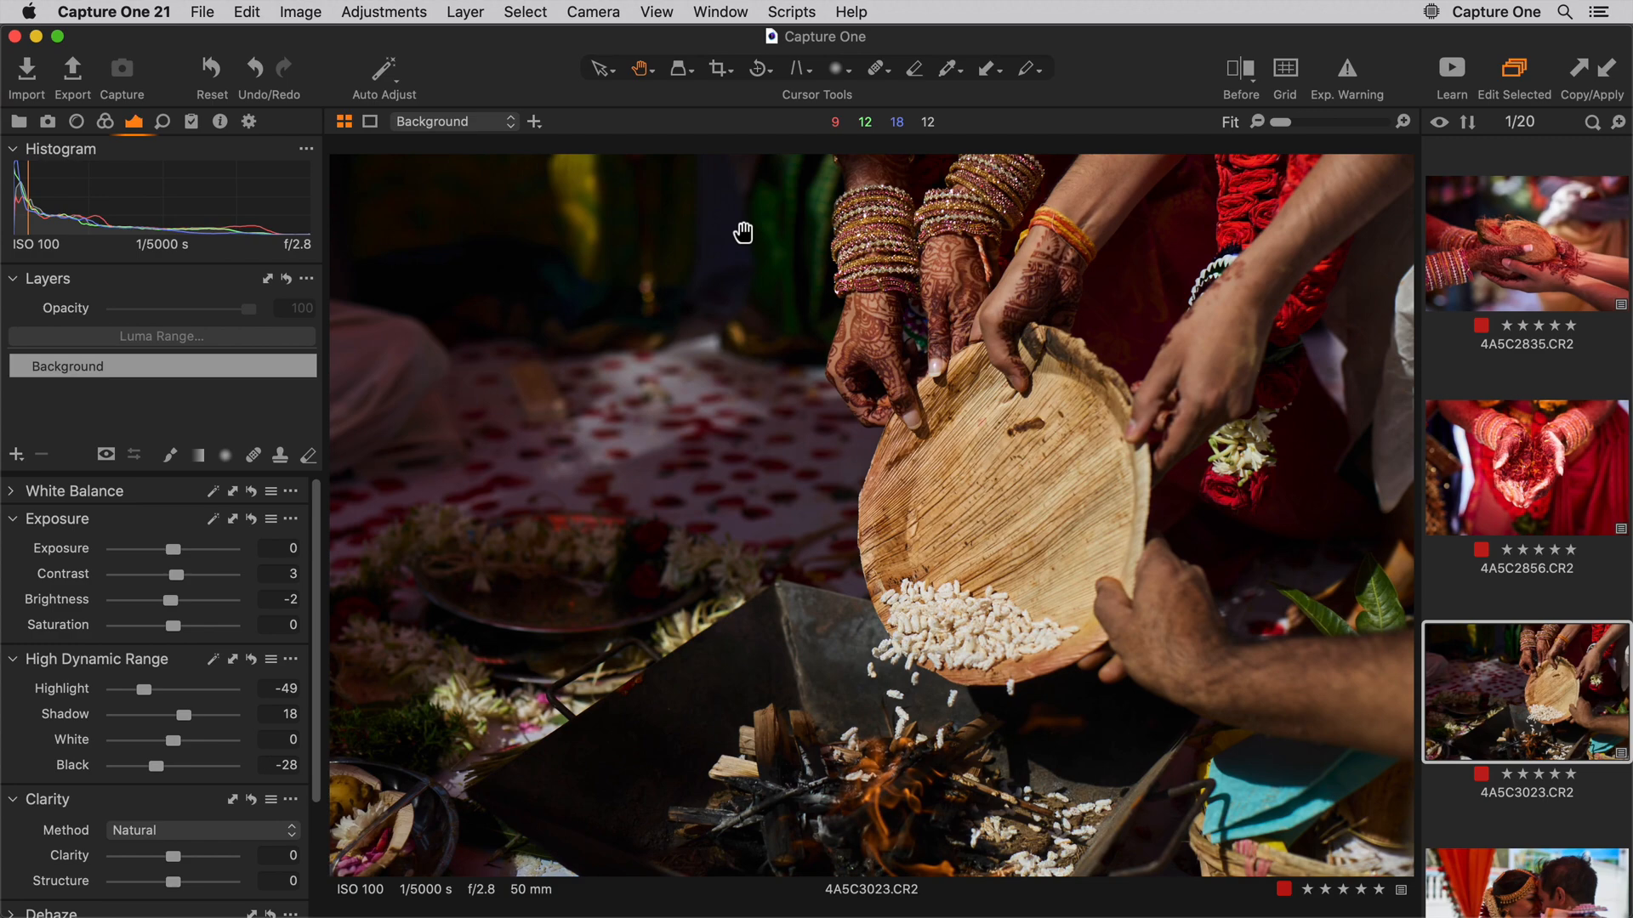
Bring up the View menu to enter full screen
click(656, 12)
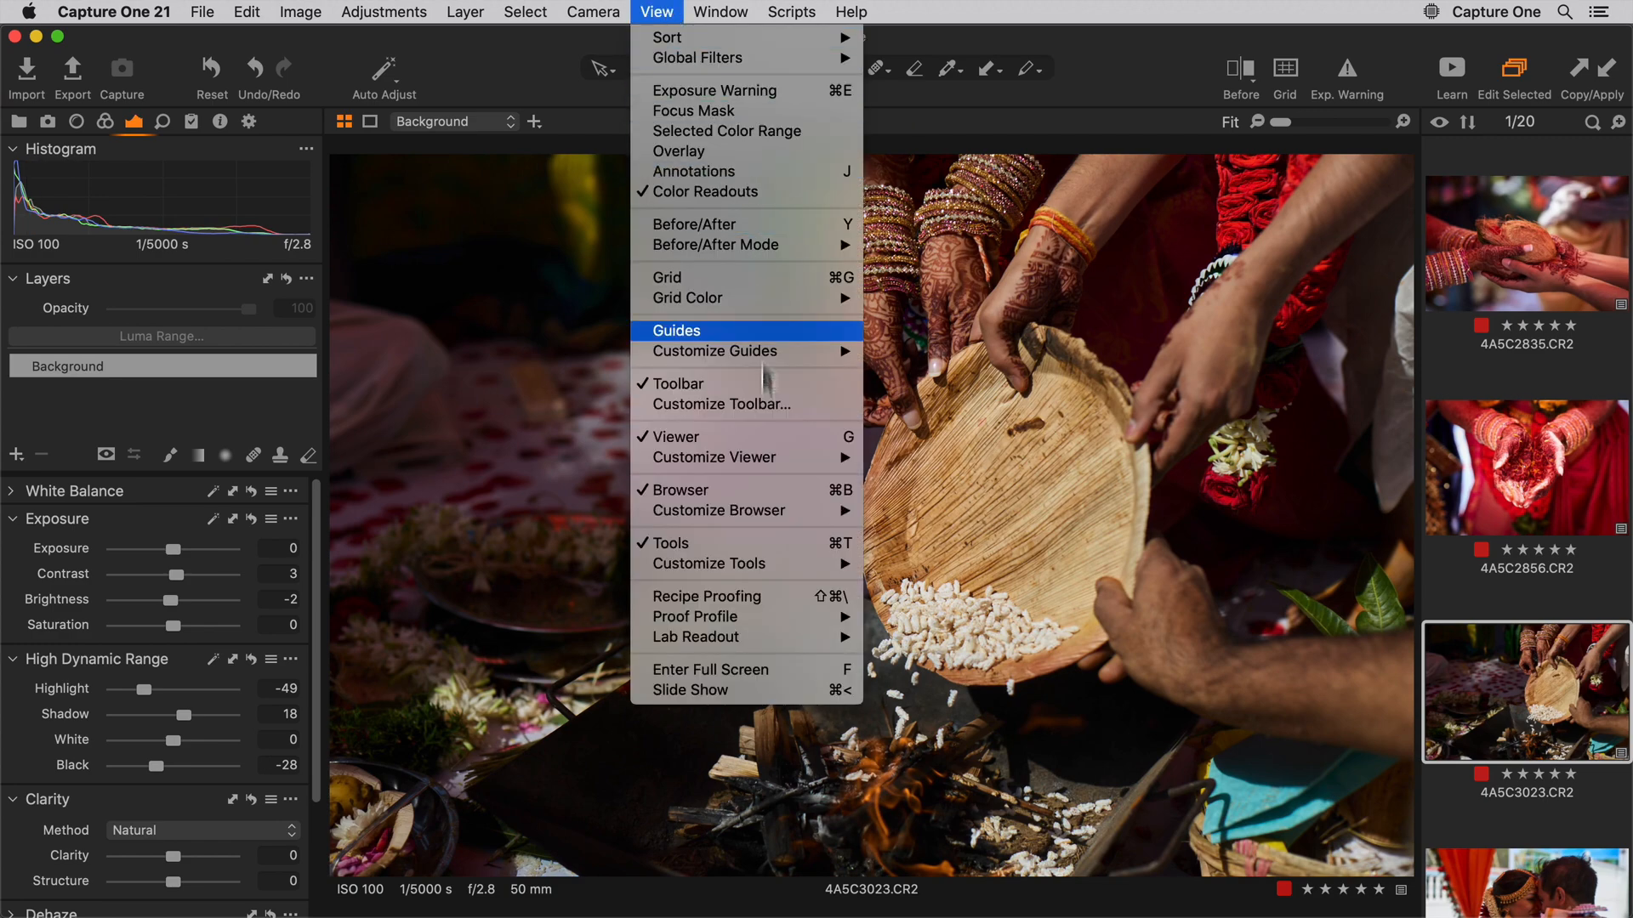